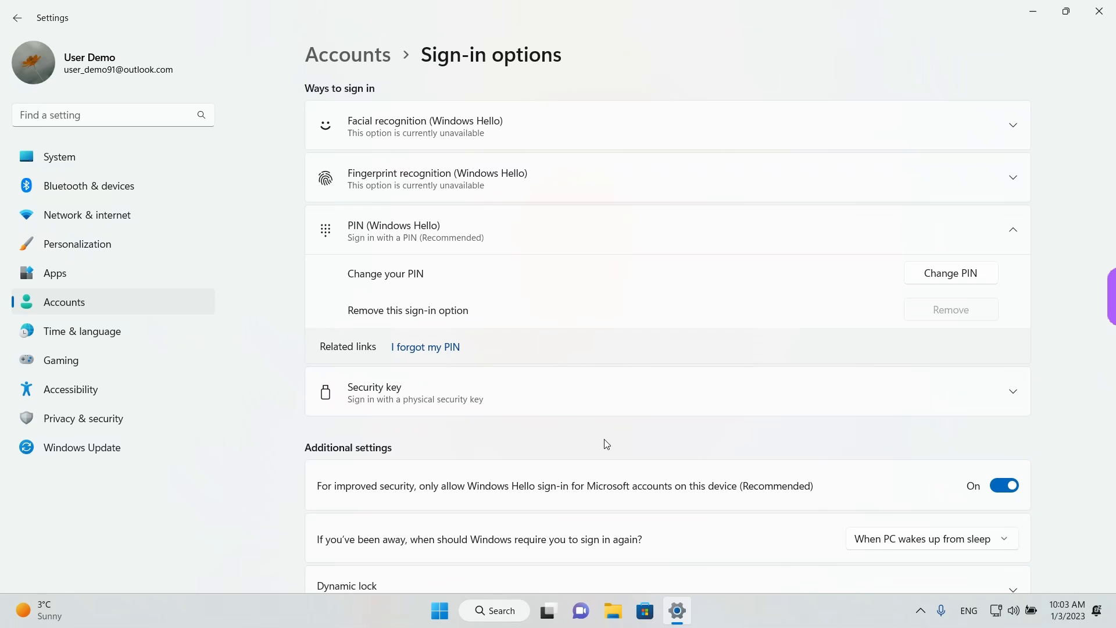
mouse_move(811, 16)
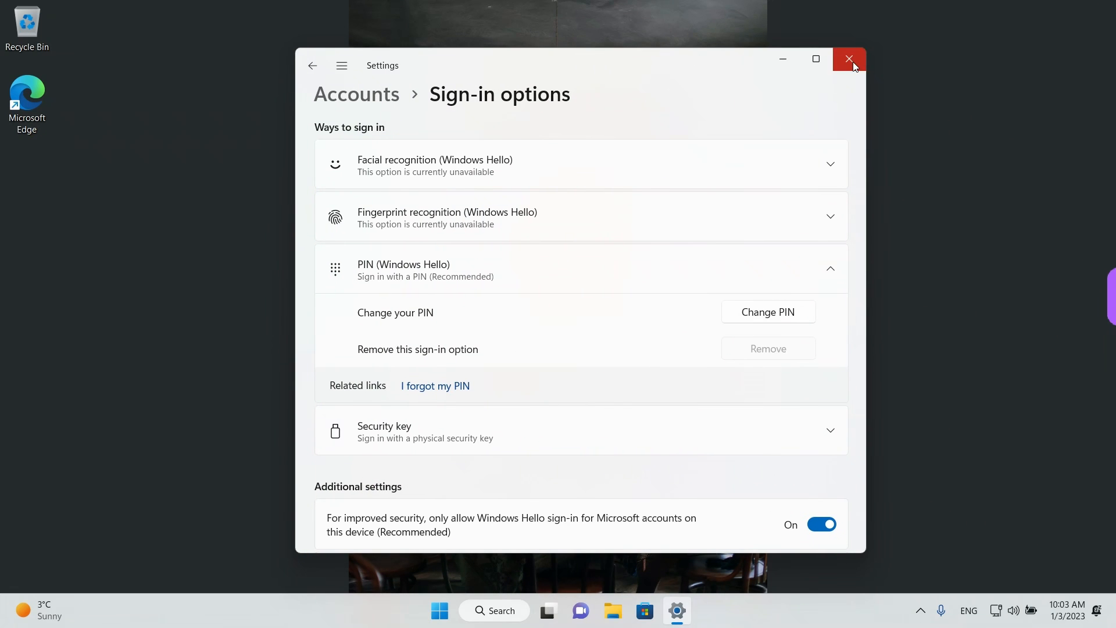
Step: Close the Settings window showing the PIN sign-in options
click(850, 59)
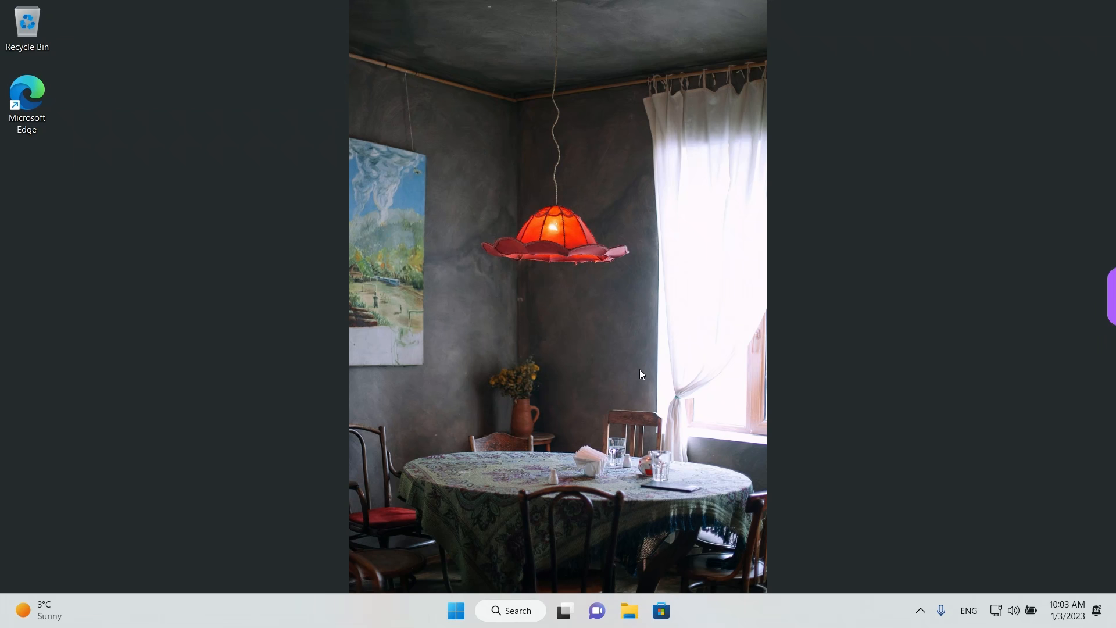
mouse_move(544, 567)
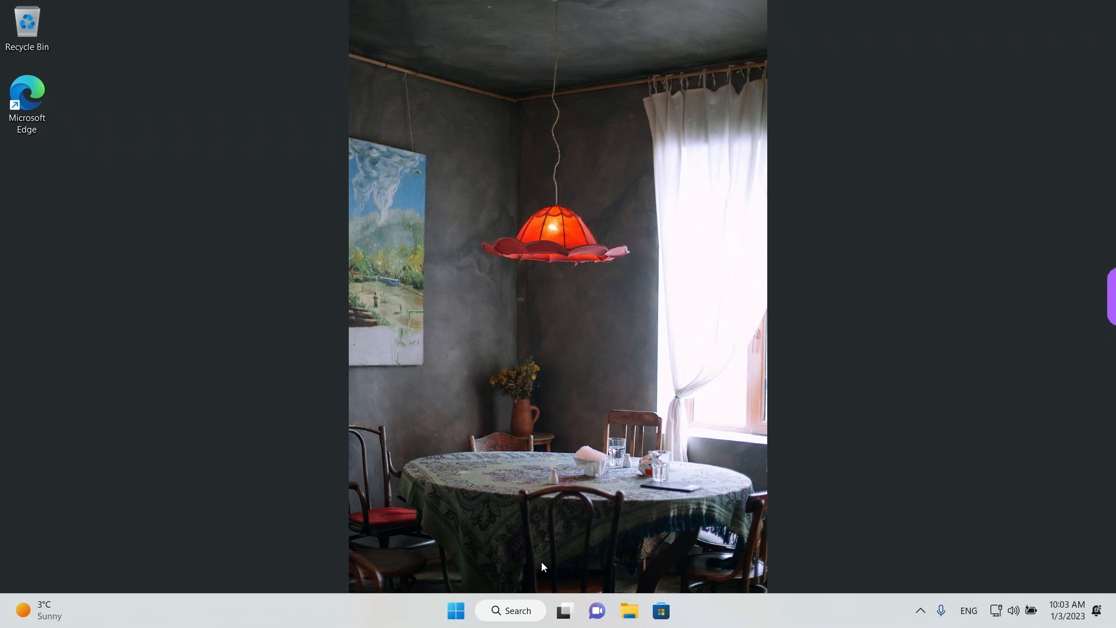
mouse_move(456, 610)
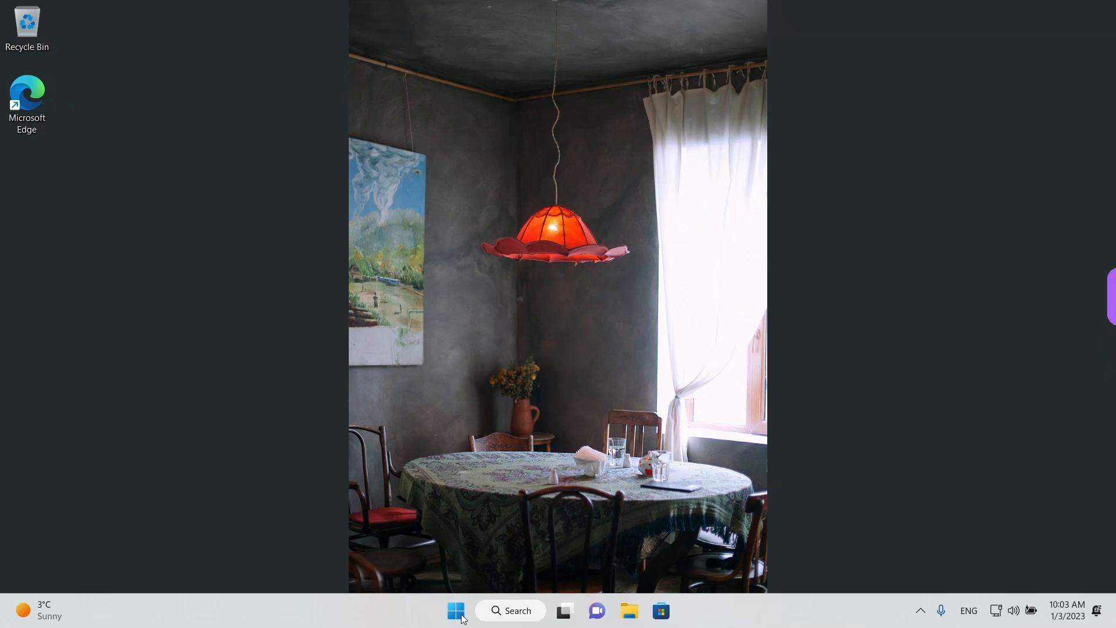
Step: Search for 'Settings' from the taskbar and launch the Settings app
right_click(456, 610)
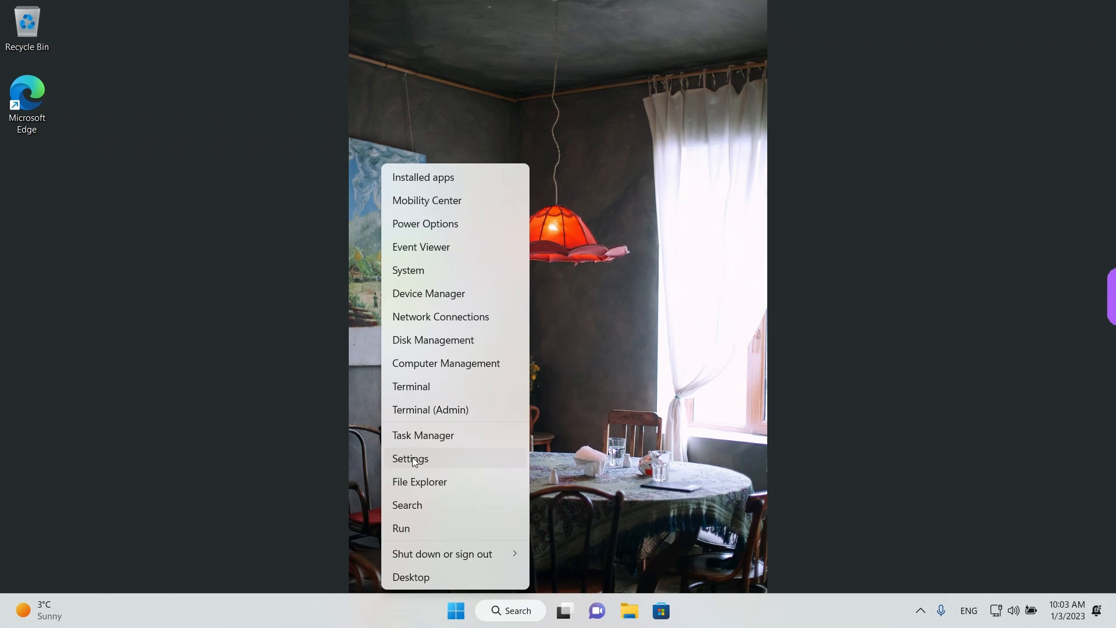
mouse_move(434, 474)
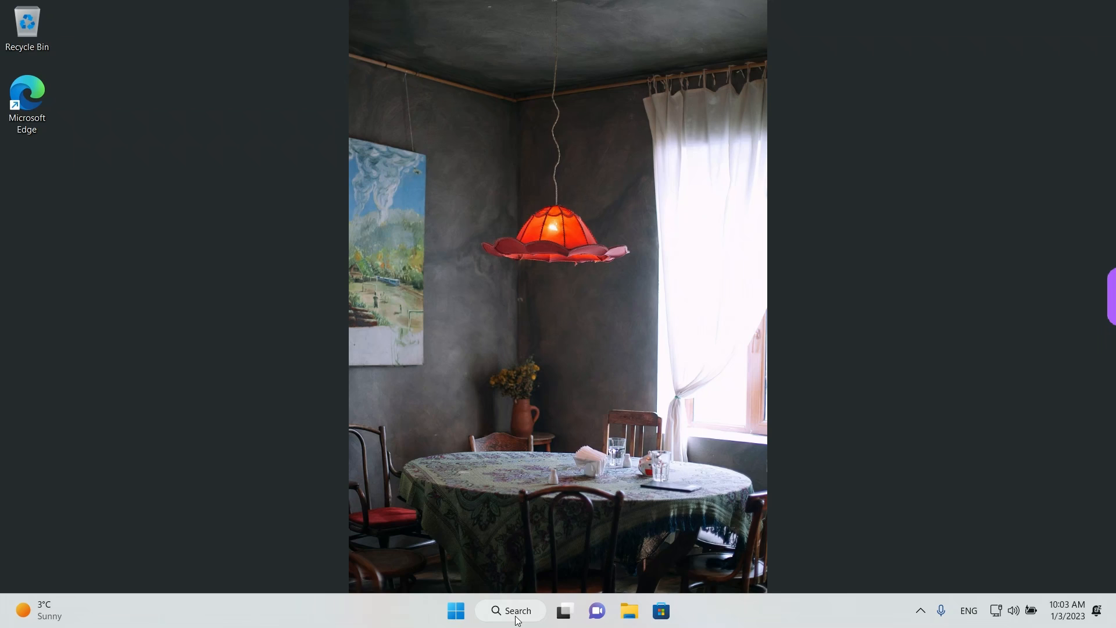
click(511, 611)
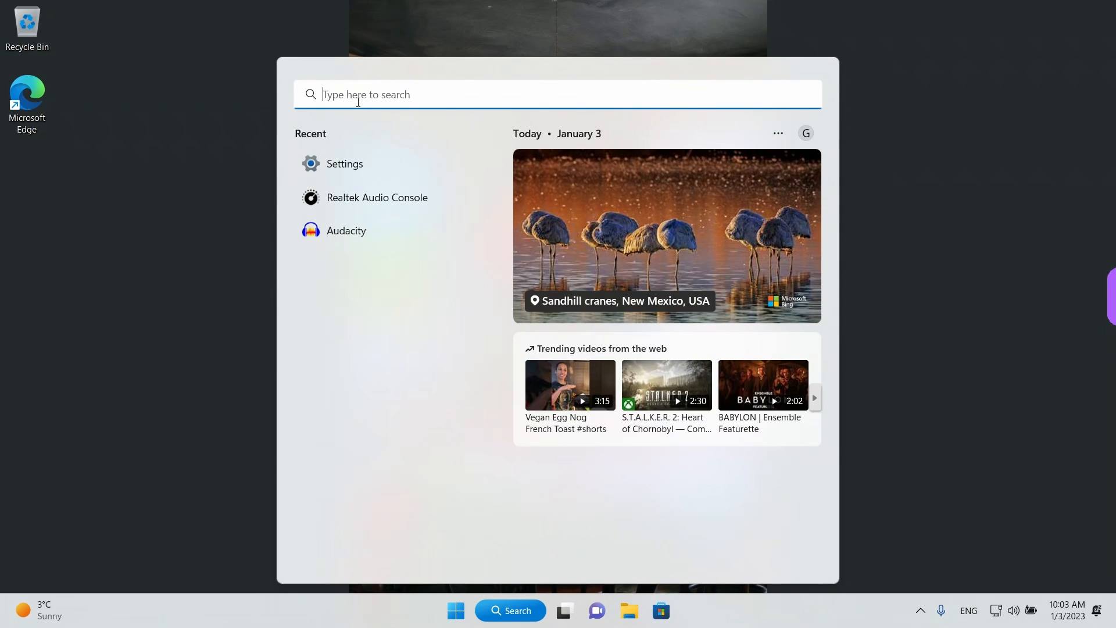
text(Settings)
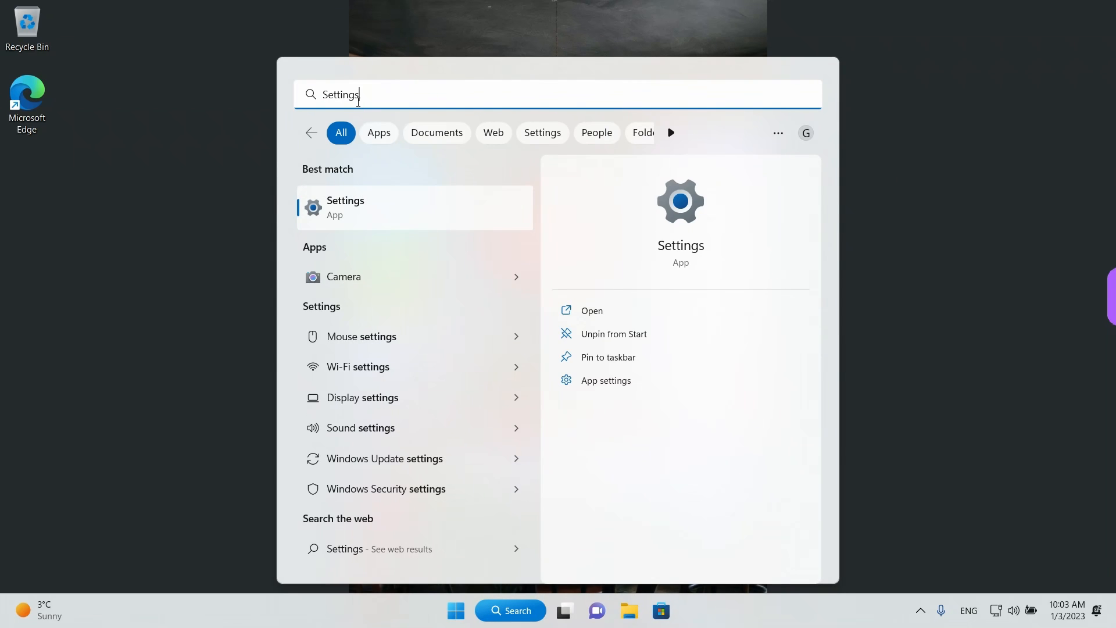
mouse_move(346, 218)
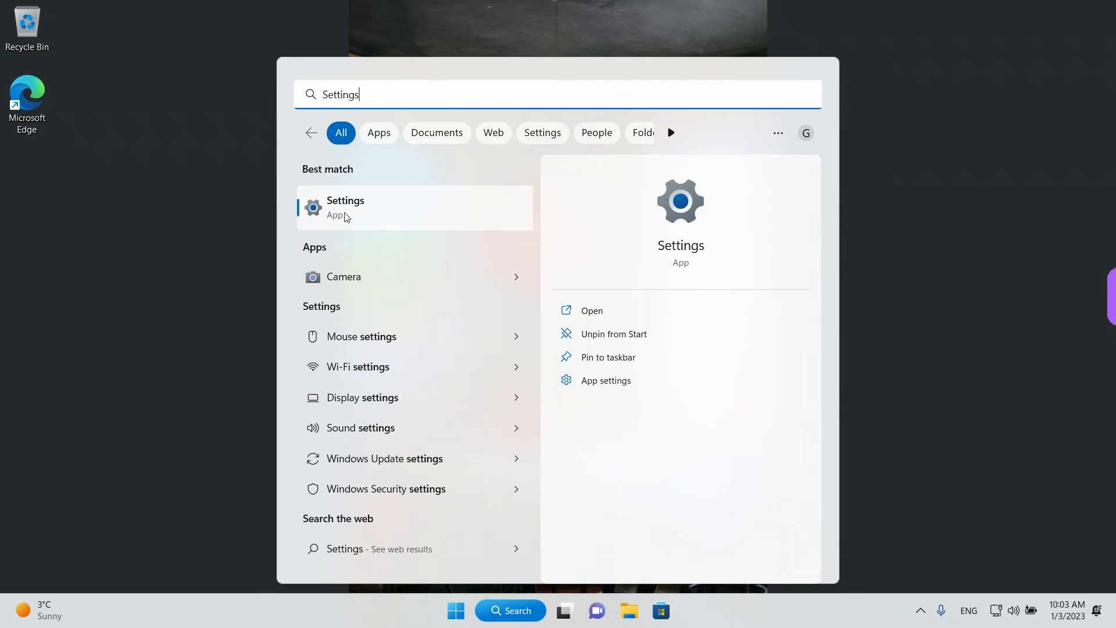
click(346, 207)
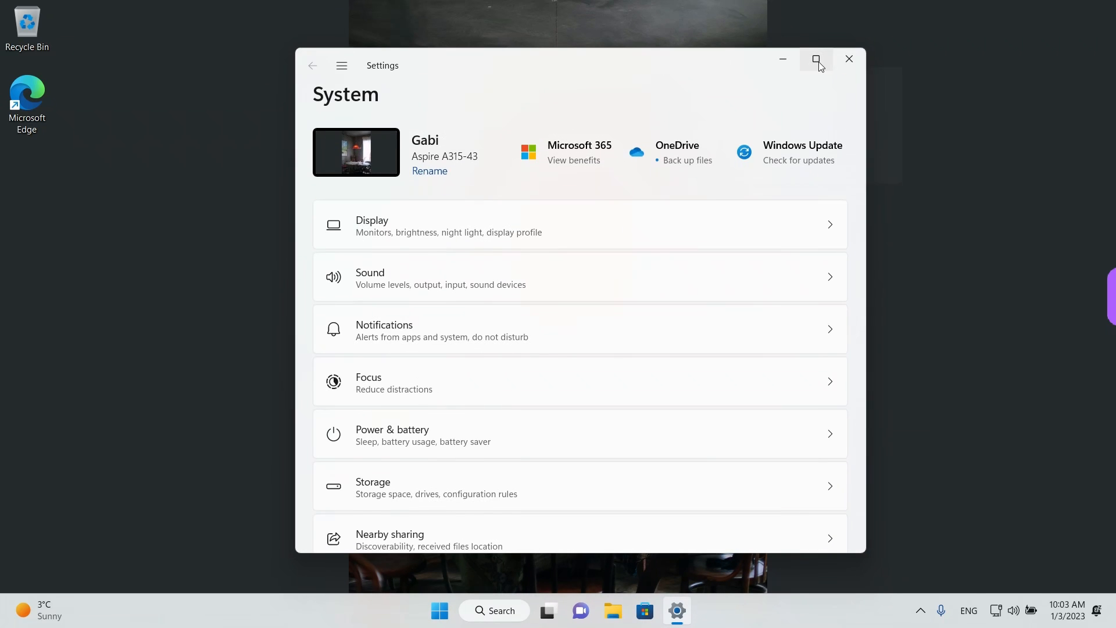
Step: Maximize the Settings window and go to the Accounts page
click(816, 59)
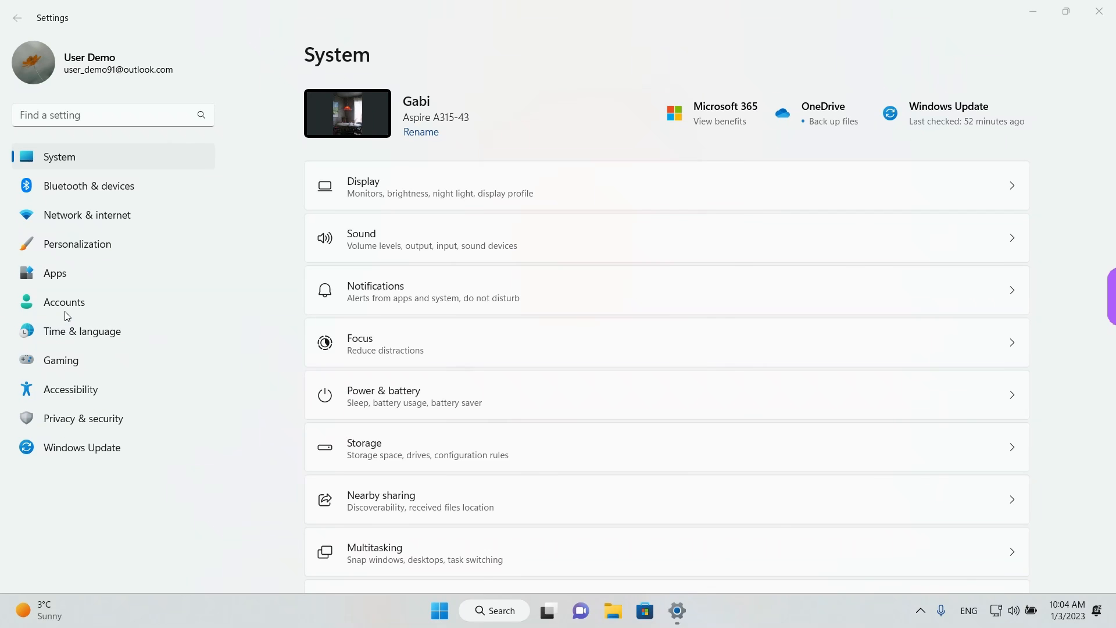
click(64, 302)
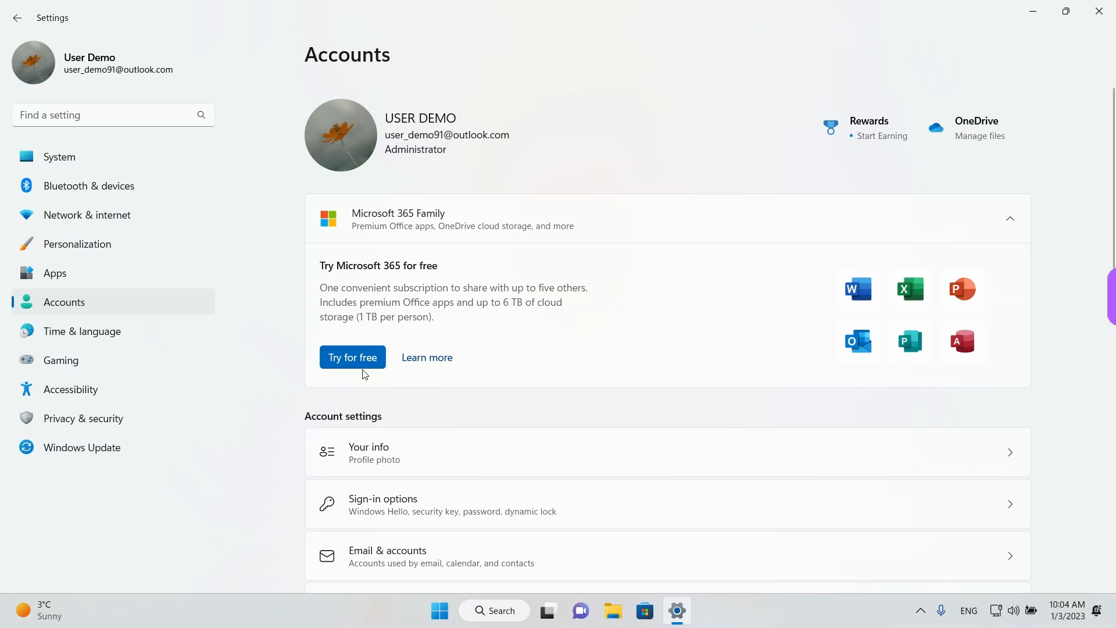
click(385, 515)
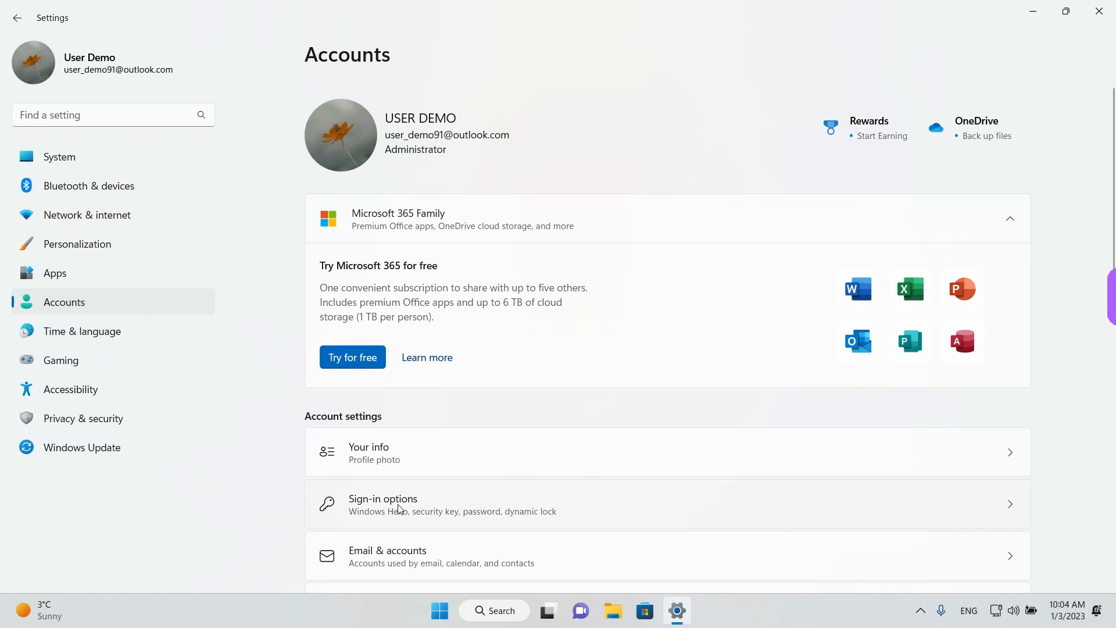
Step: Open Sign-in options and view the PIN (Windows Hello) section with Remove greyed out
click(399, 504)
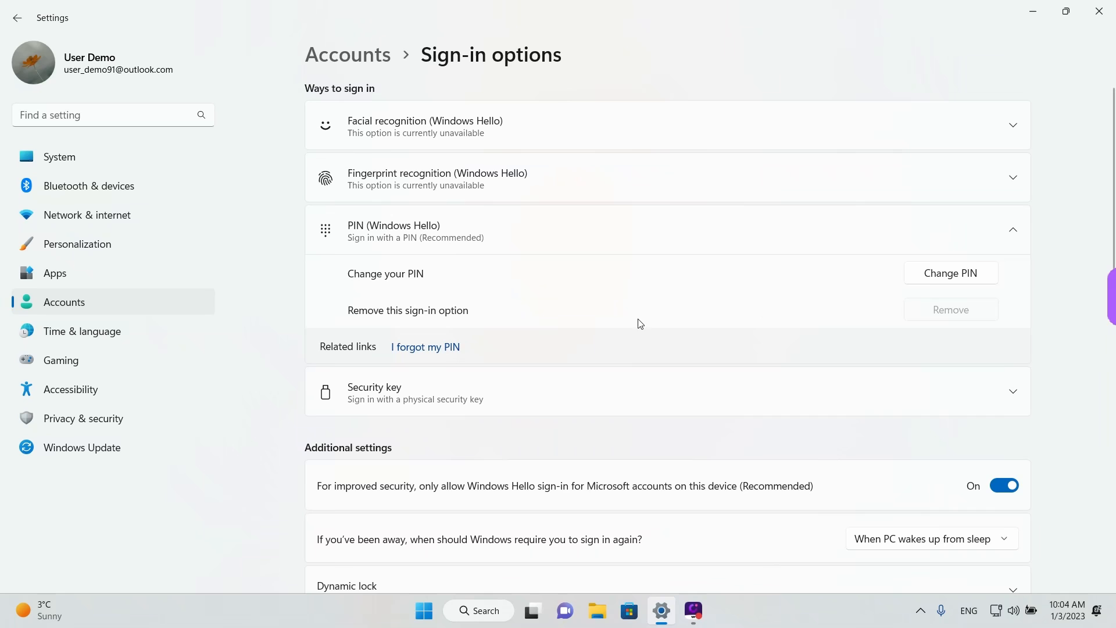
mouse_move(570, 439)
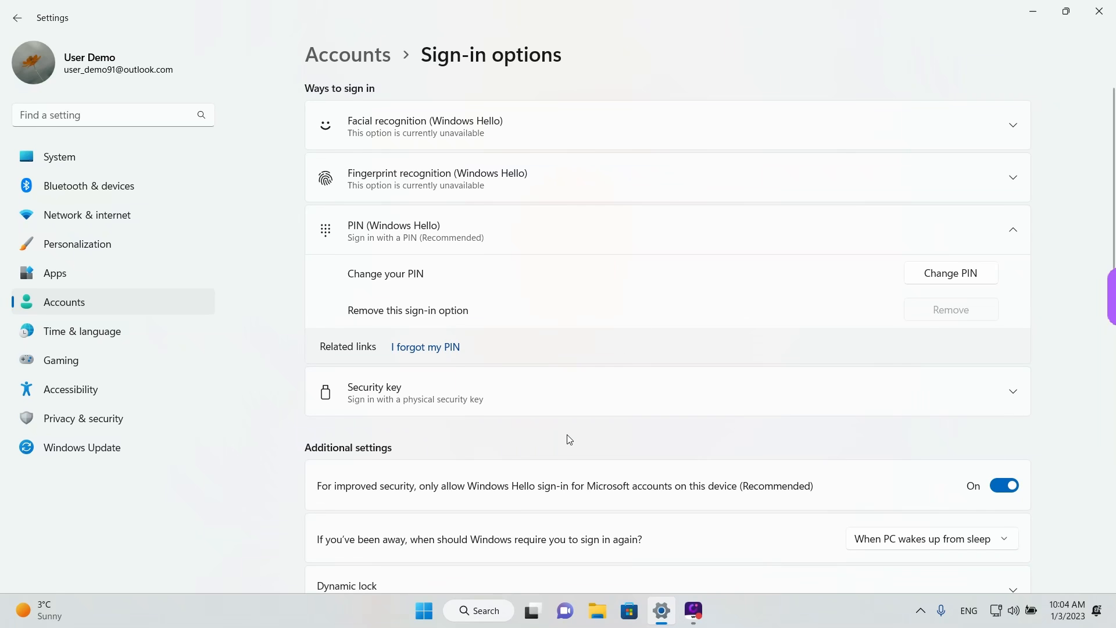
mouse_move(656, 387)
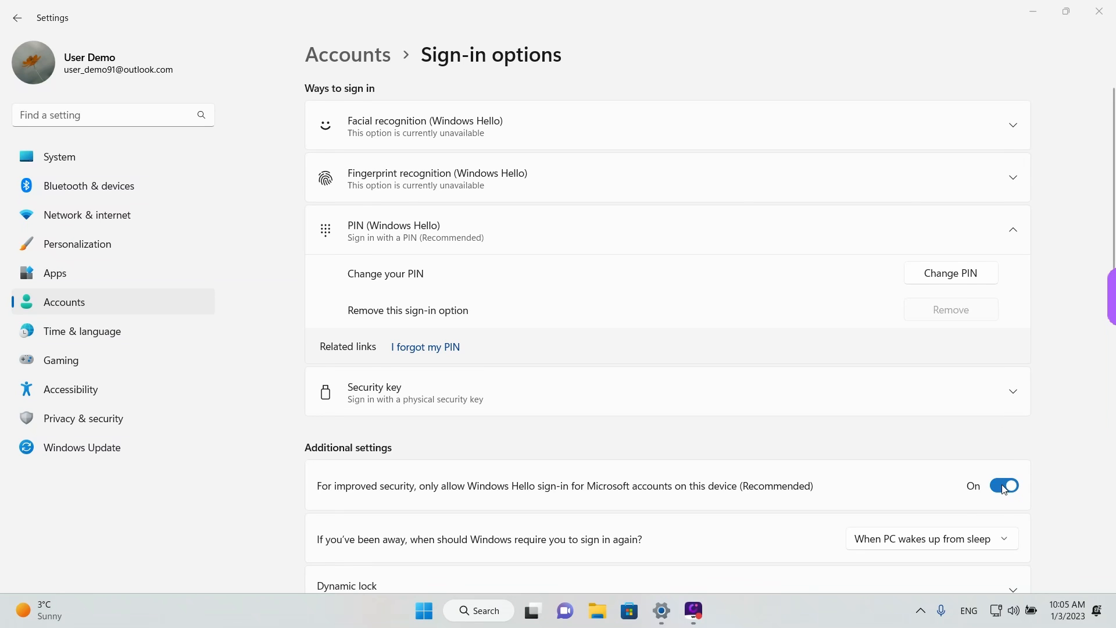
Step: Turn off Windows Hello-only sign-in, reopen Sign-in options, and expand PIN (Windows Hello)
click(1005, 485)
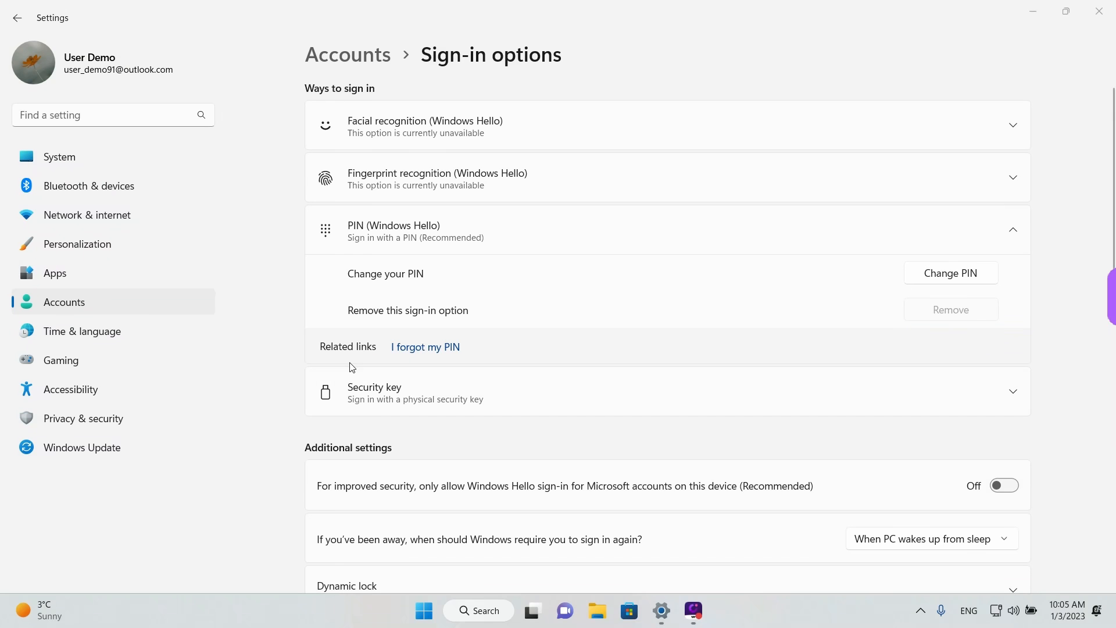
click(55, 273)
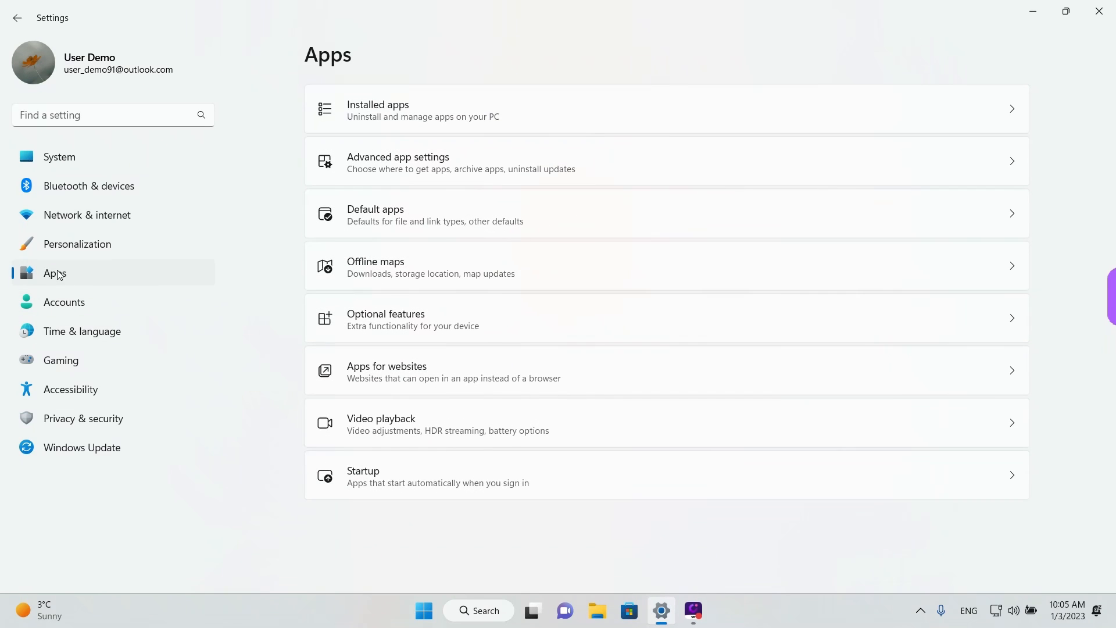
click(64, 302)
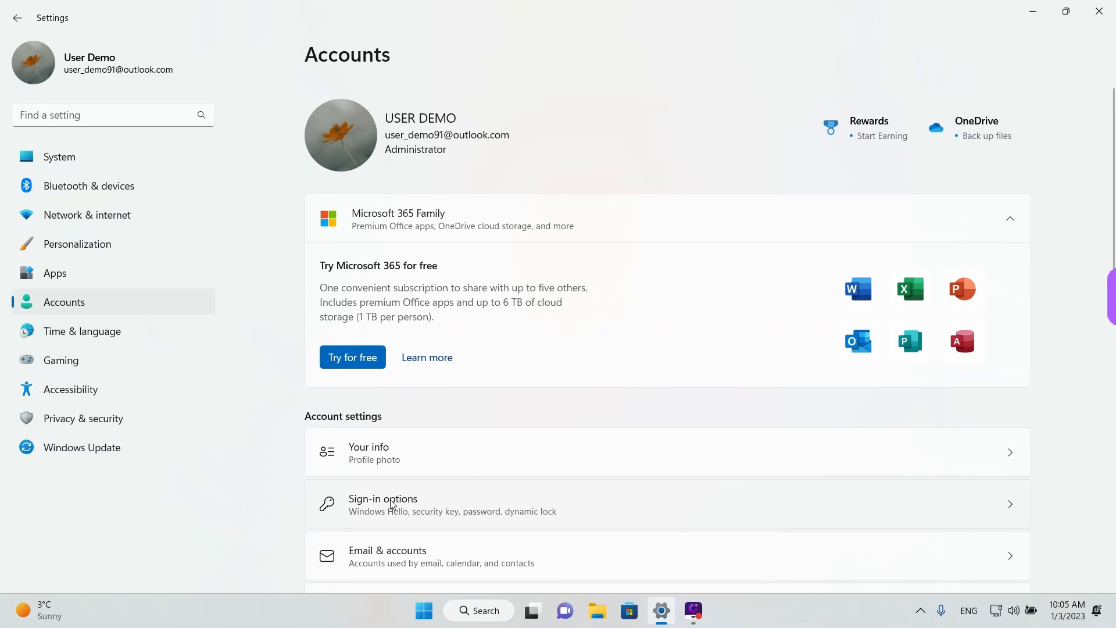
click(383, 504)
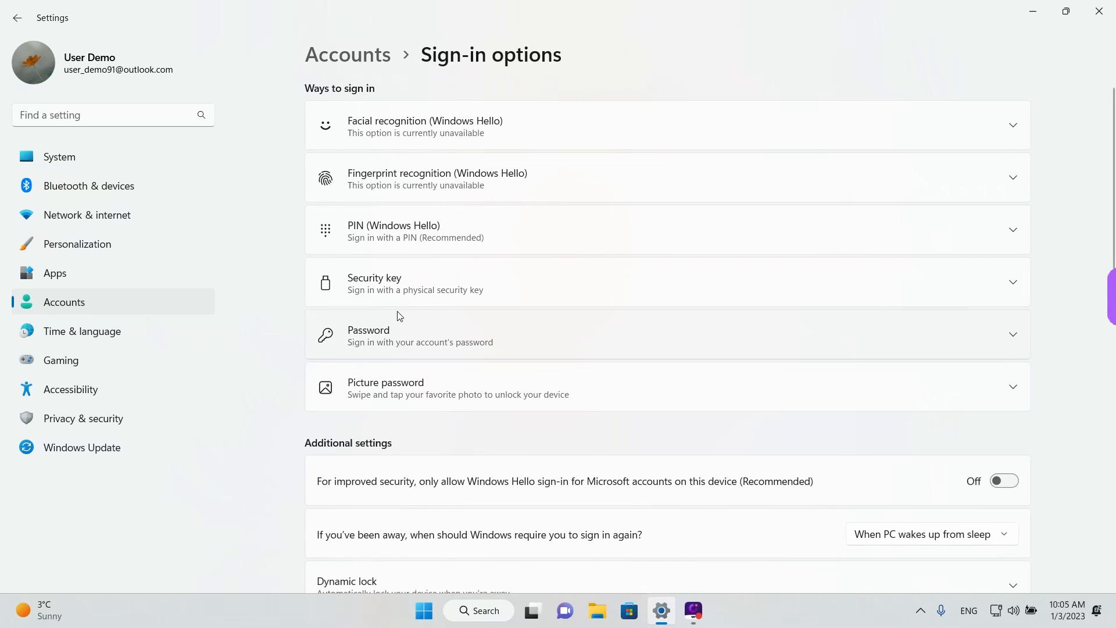
click(666, 229)
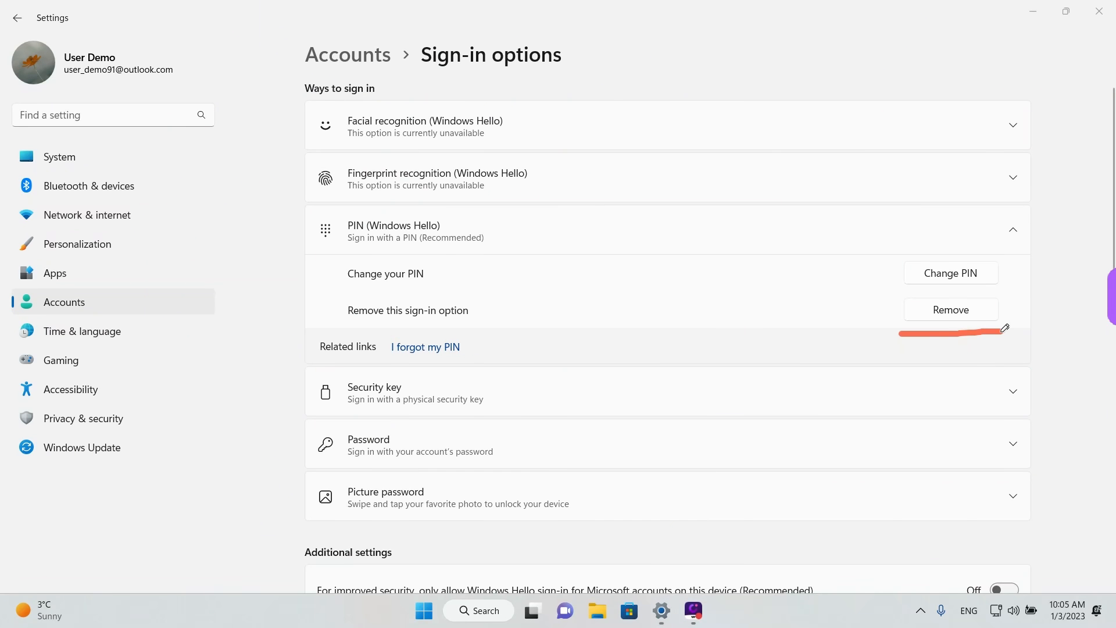
Step: Scroll down to reveal the PIN Remove button and Password sign-in options
scroll(down, 3)
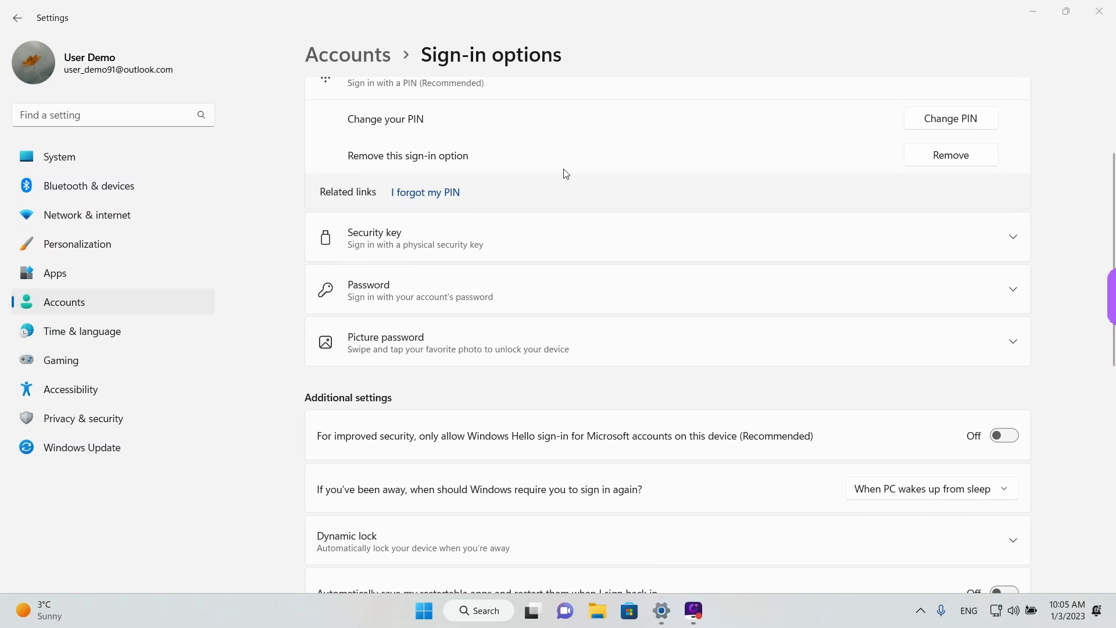
mouse_move(425, 197)
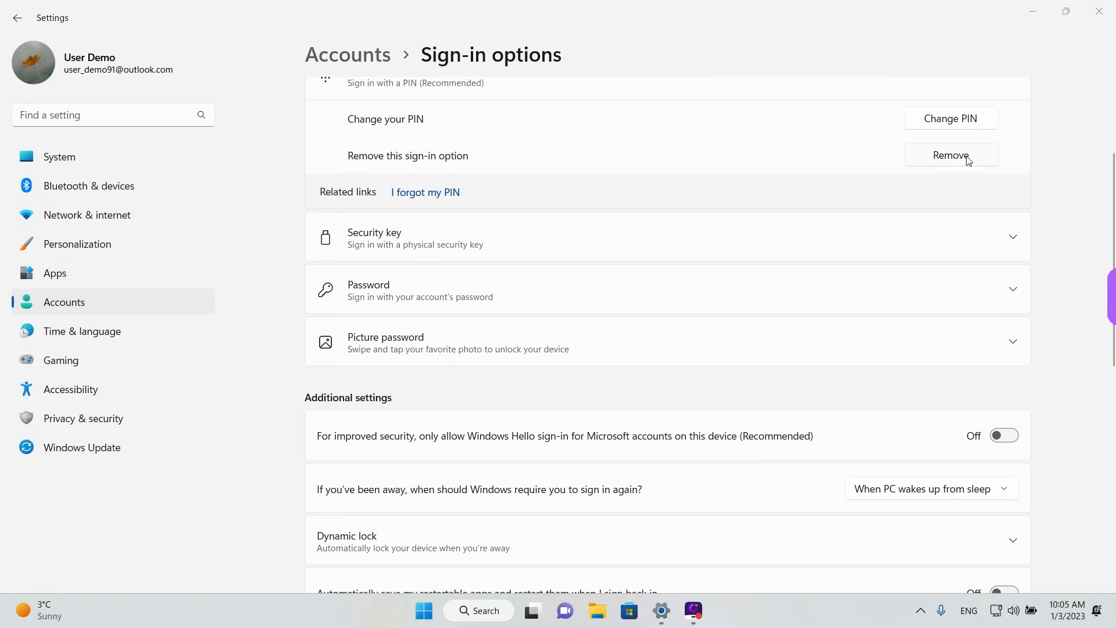
mouse_move(974, 157)
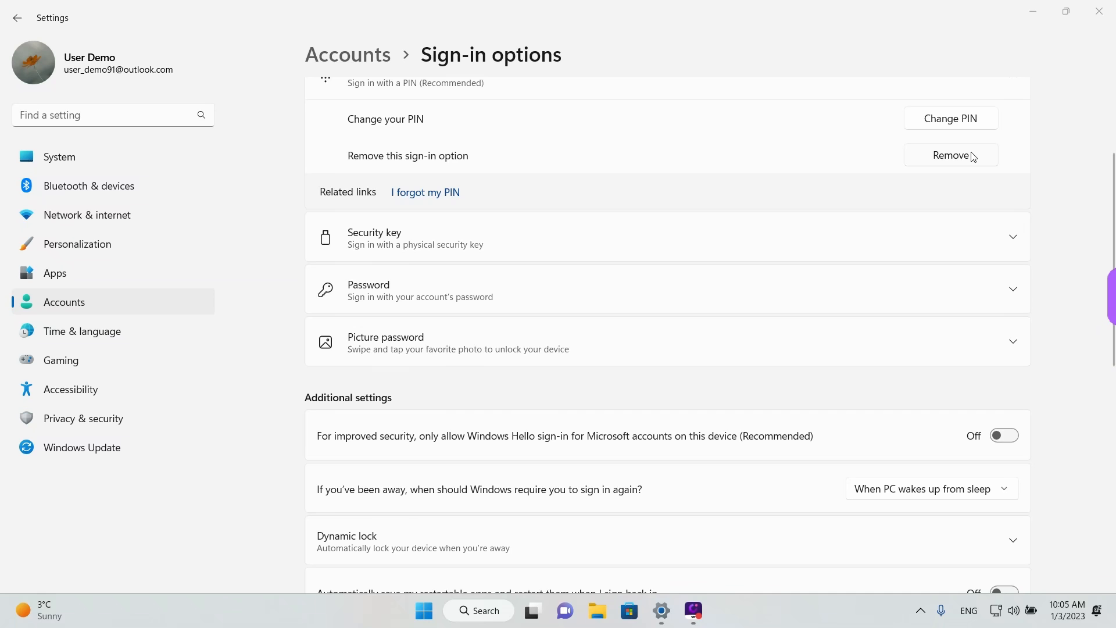
Step: Remove the Windows Hello PIN, confirming with the account password
click(951, 155)
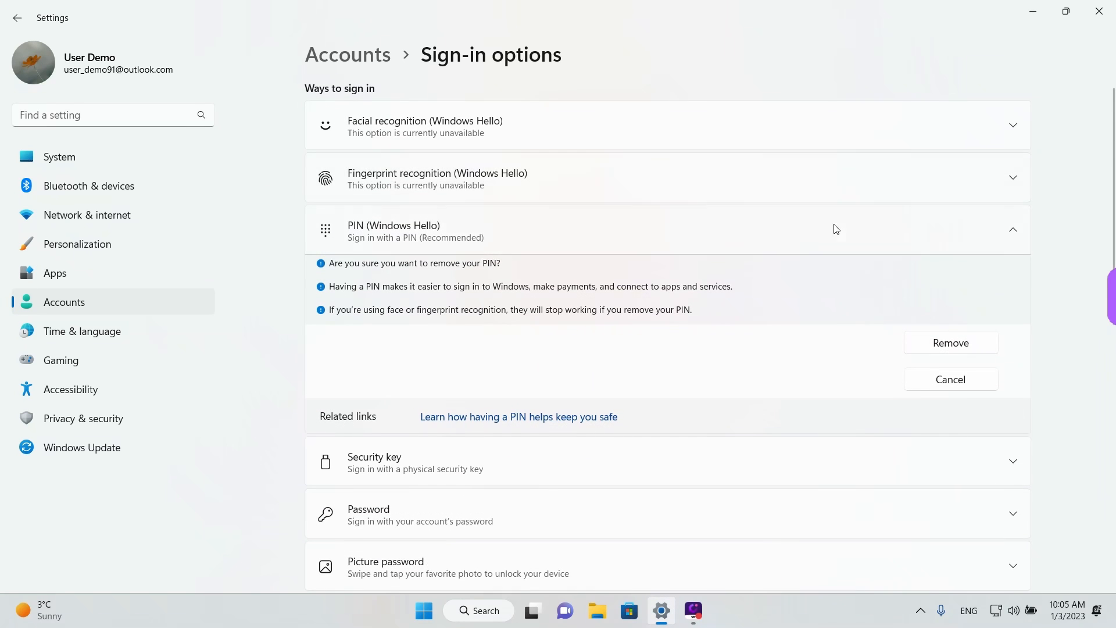
drag(324, 273, 495, 272)
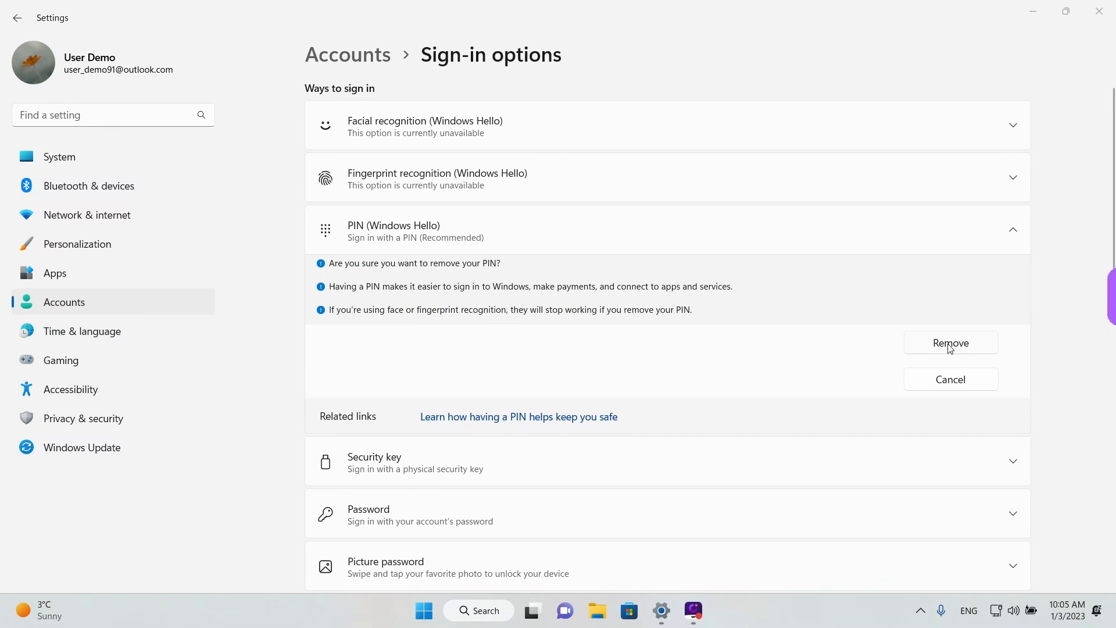
click(950, 343)
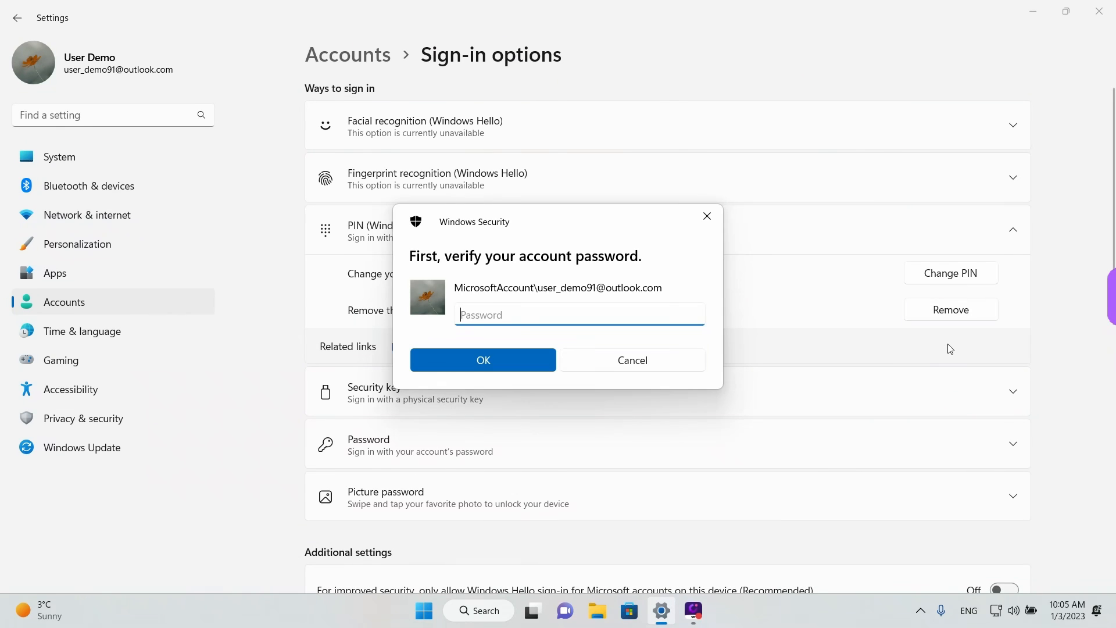
text(password)
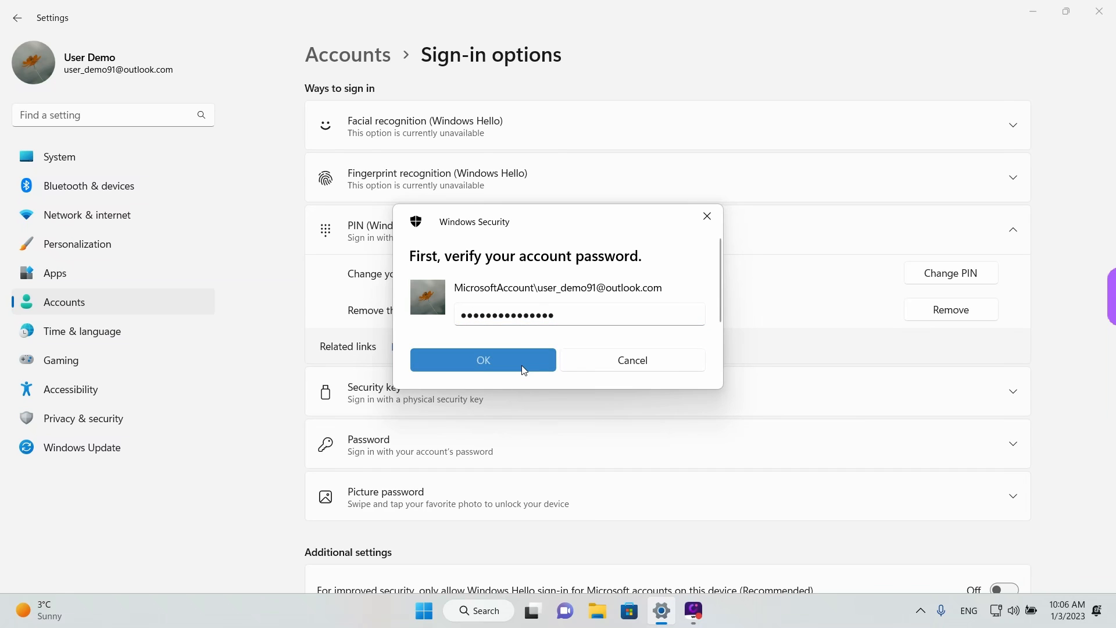
click(484, 360)
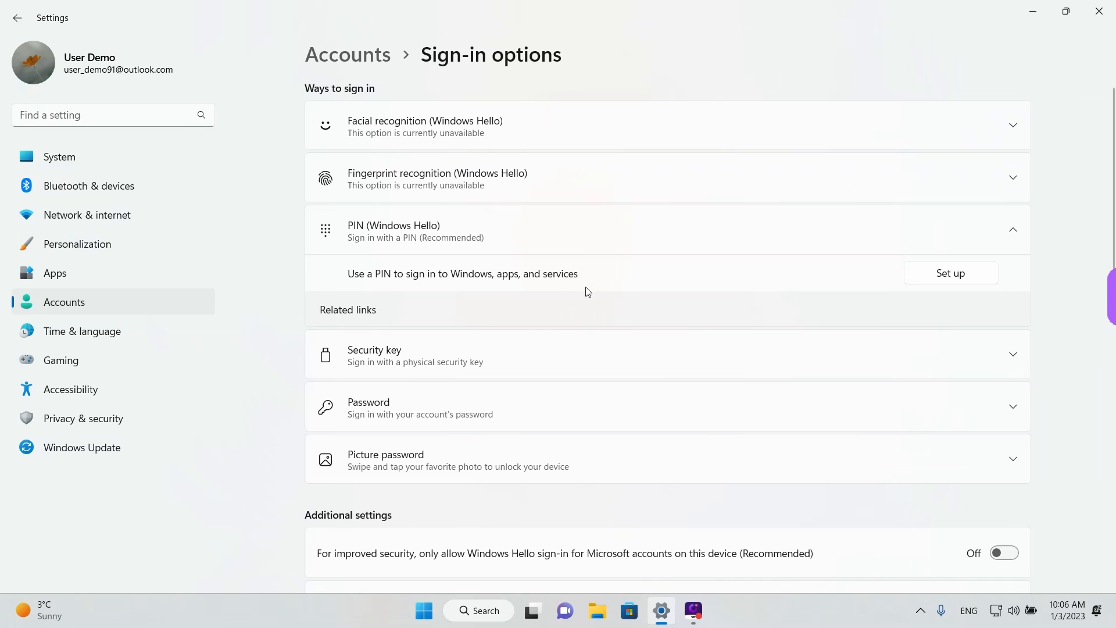
mouse_move(491, 276)
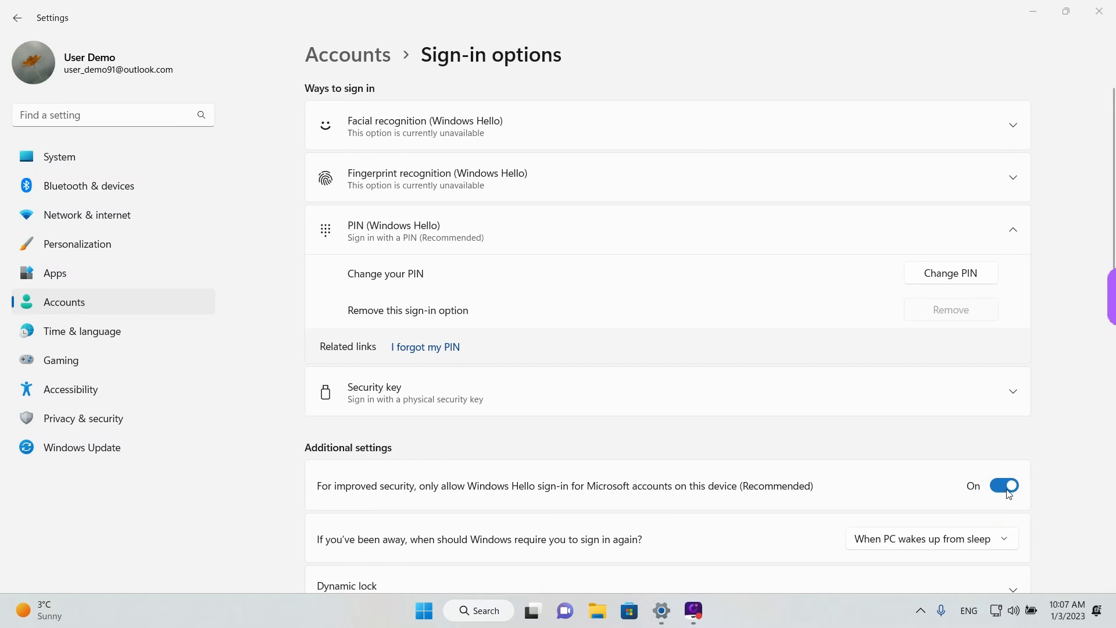
Step: Switch off the Hello-only sign-in toggle and choose 'I forgot my PIN'
click(1005, 485)
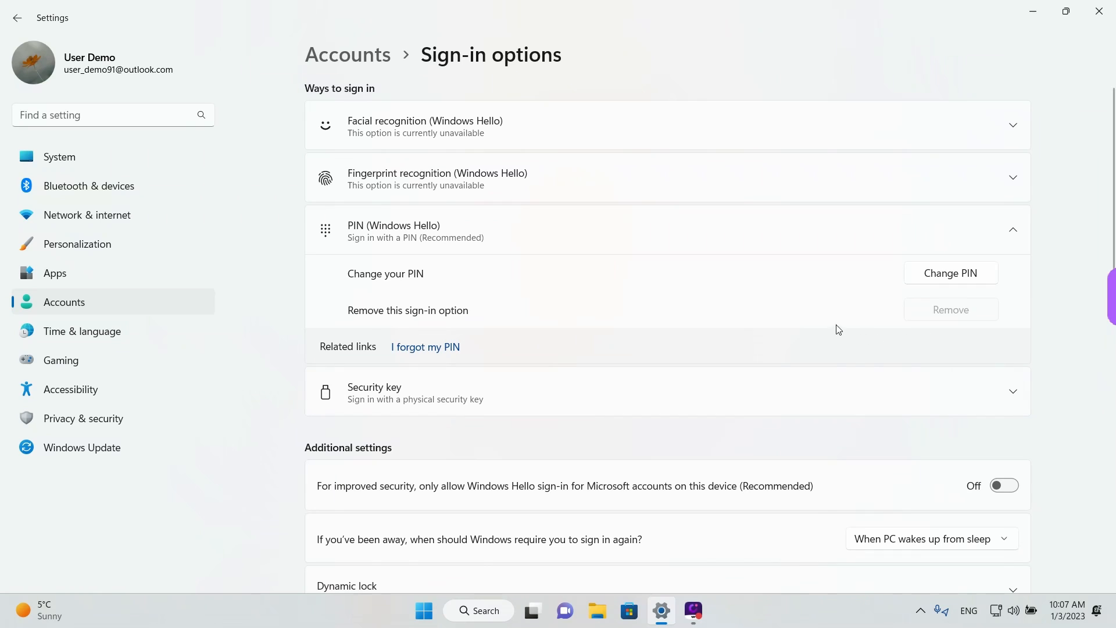
mouse_move(419, 351)
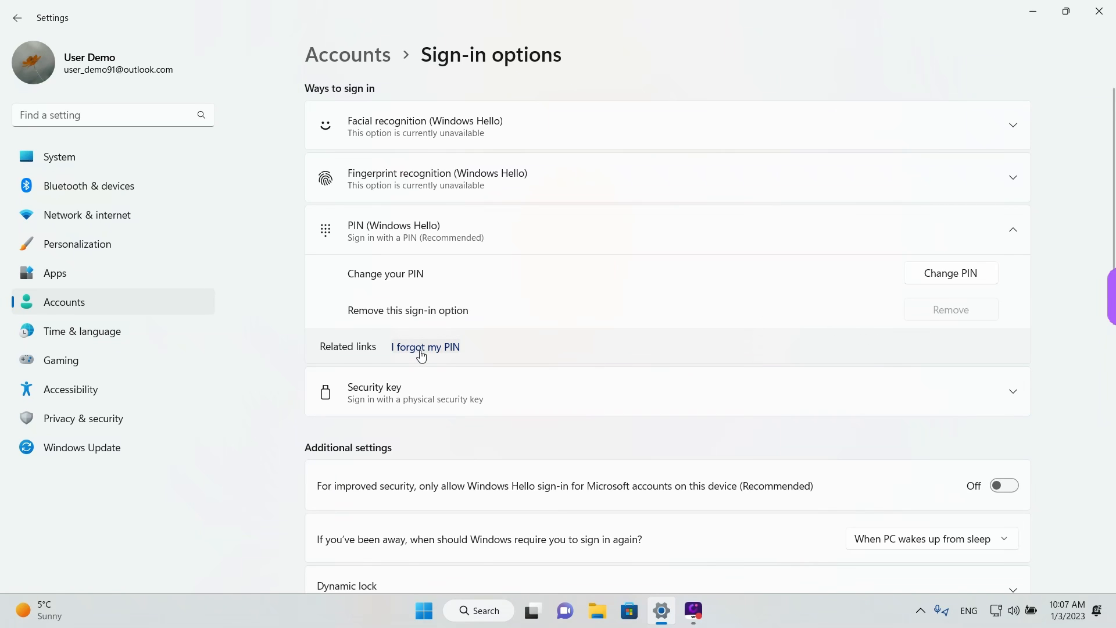
click(426, 348)
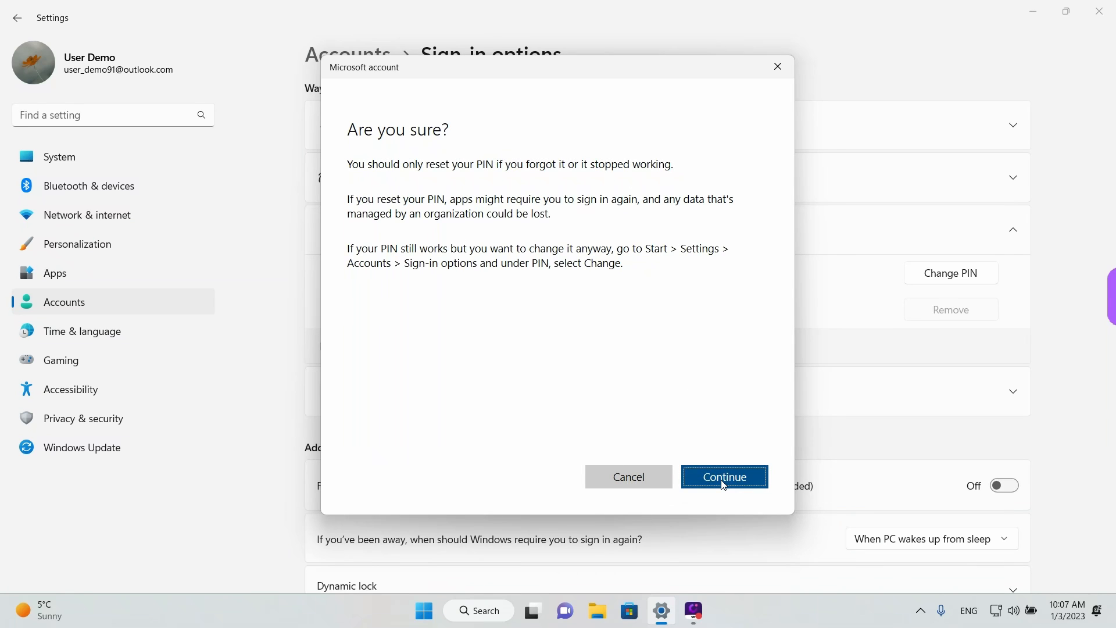
Step: Continue the reset, then close the Set up a PIN and PIN requirement windows
click(725, 477)
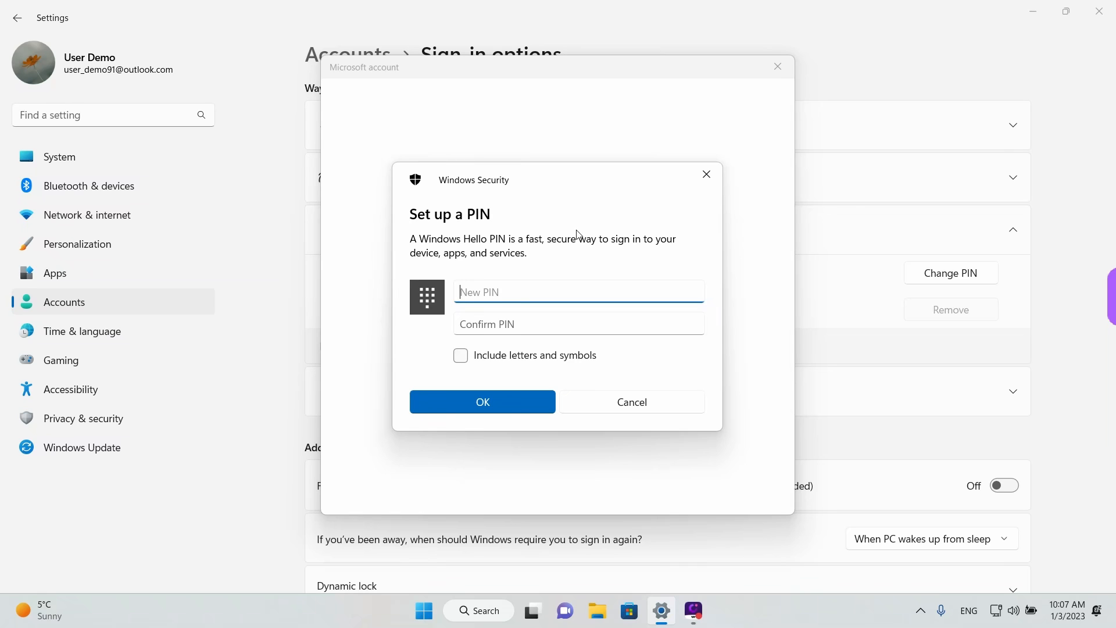
mouse_move(707, 175)
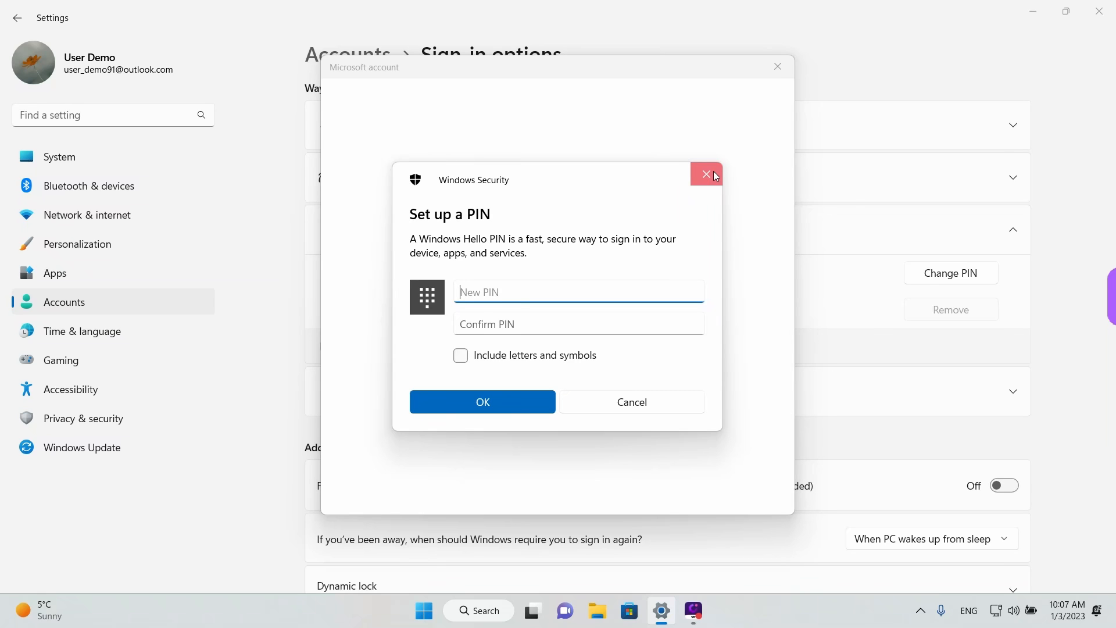
click(706, 173)
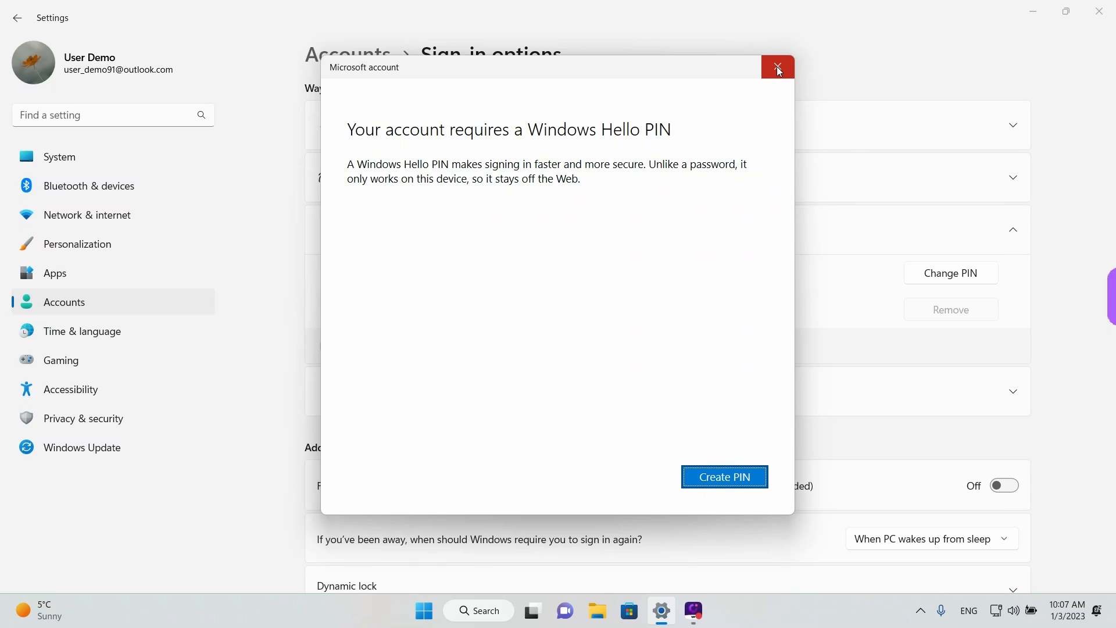
click(777, 65)
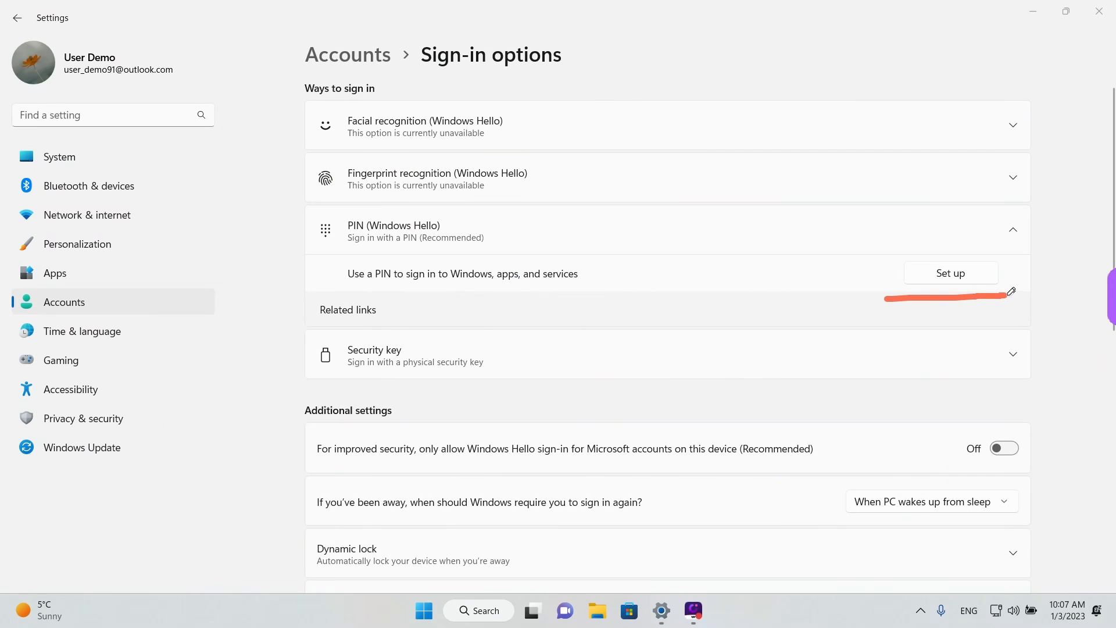
mouse_move(629, 297)
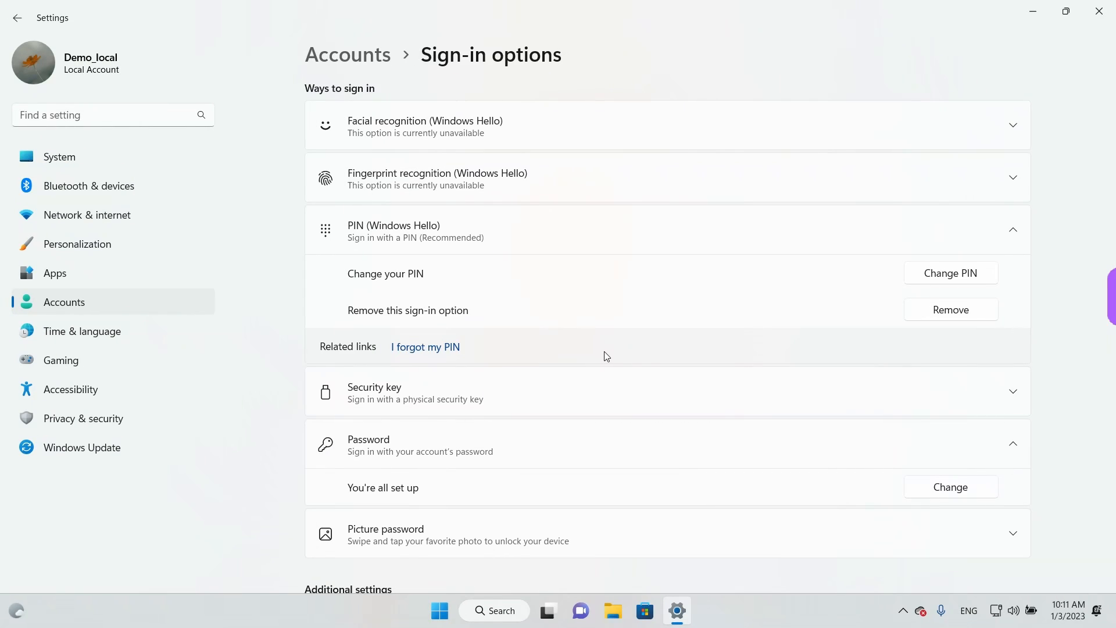
mouse_move(618, 342)
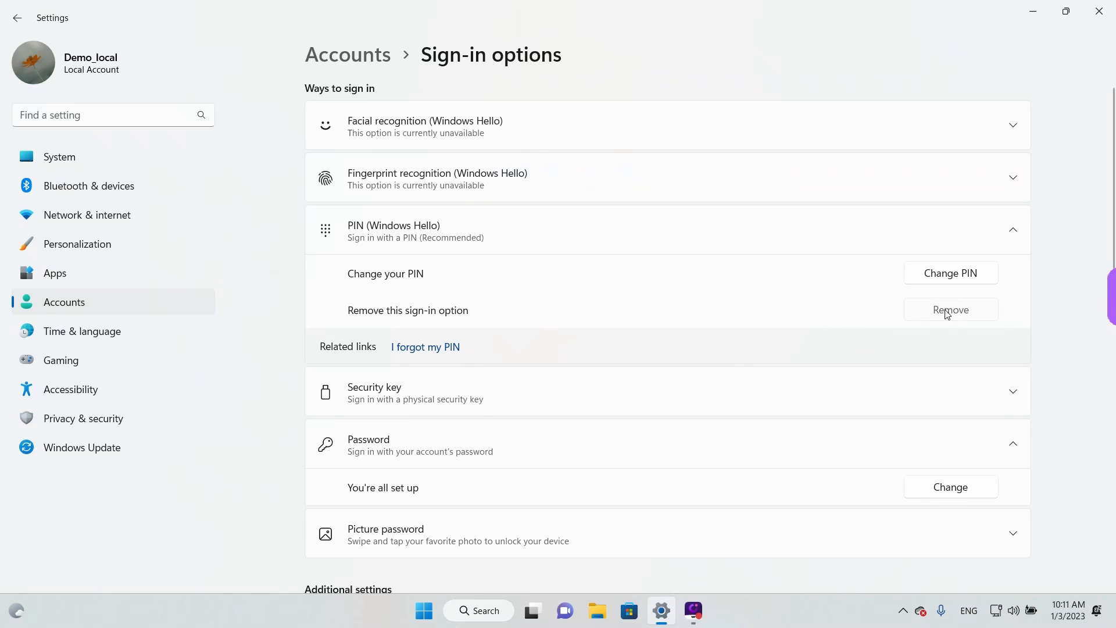
Step: On the local account, choose Remove under PIN (Windows Hello) to show confirmation
click(950, 309)
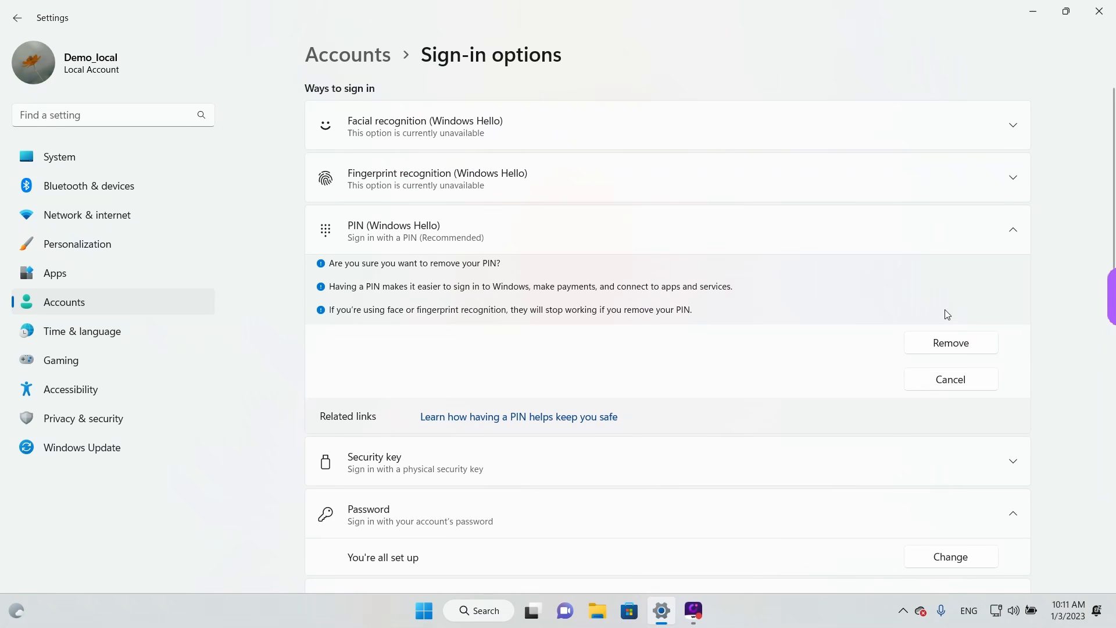
mouse_move(496, 284)
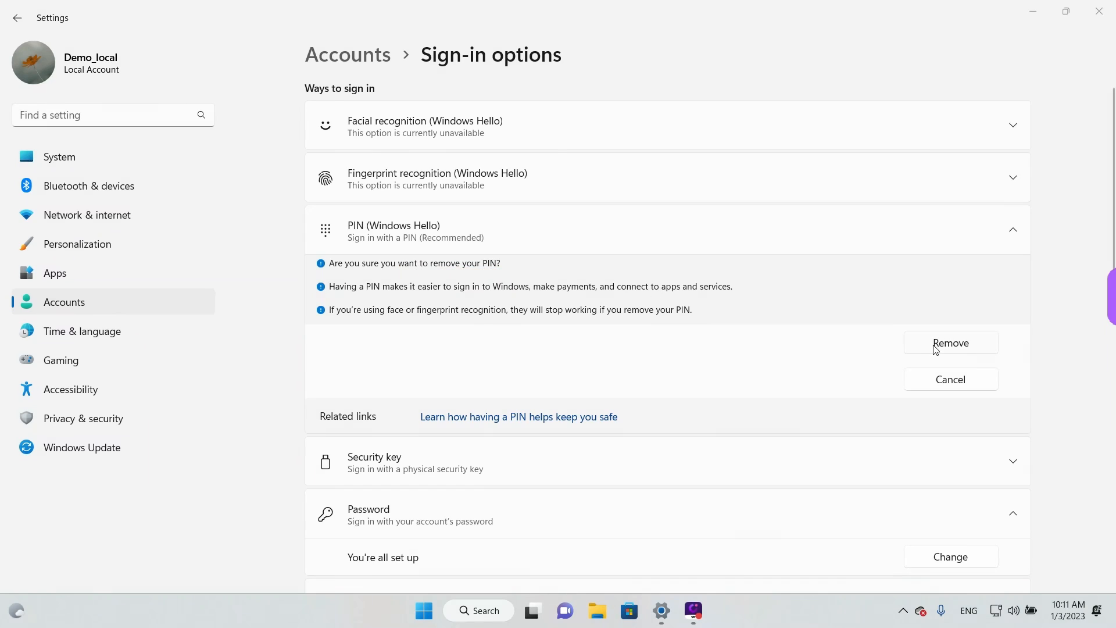
Step: Confirm removal of the local account's PIN and verify with the account password in Windows Security
click(951, 342)
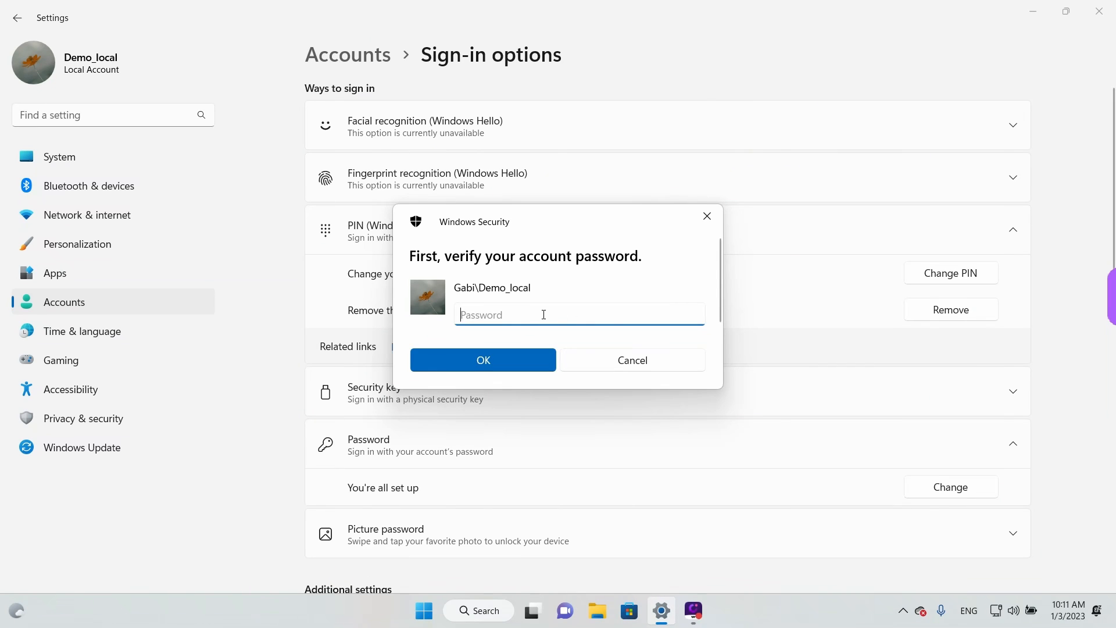
text(•)
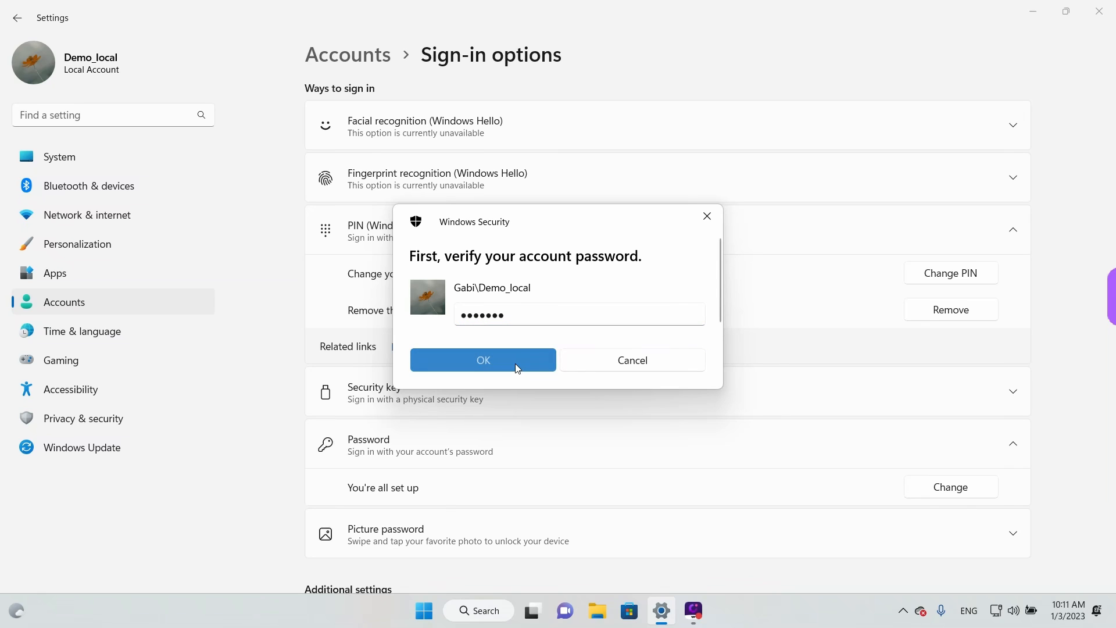
click(483, 360)
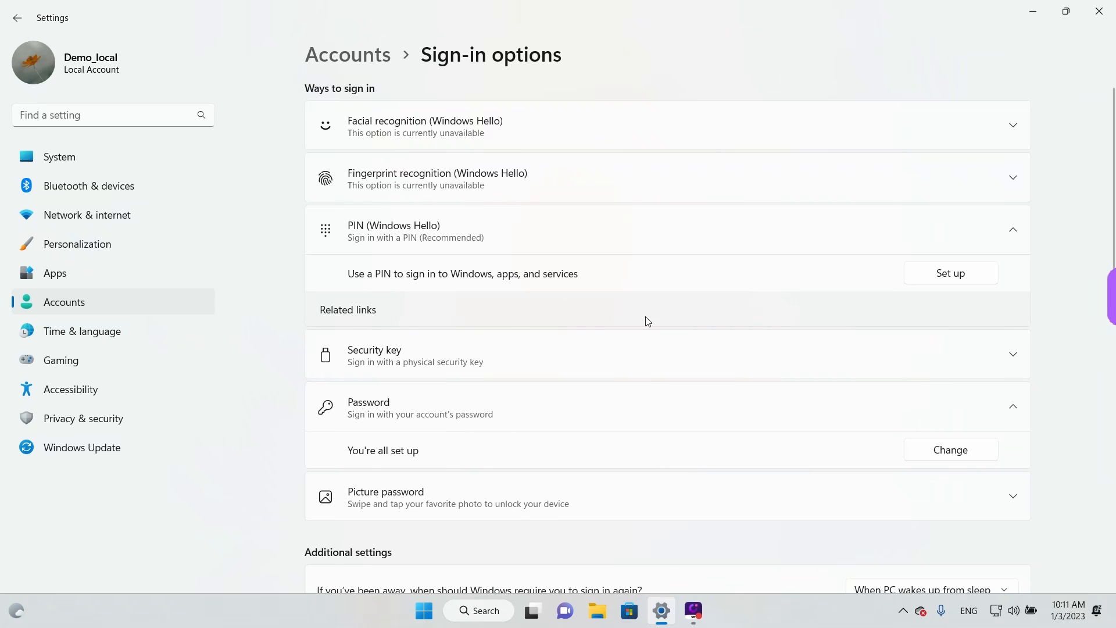